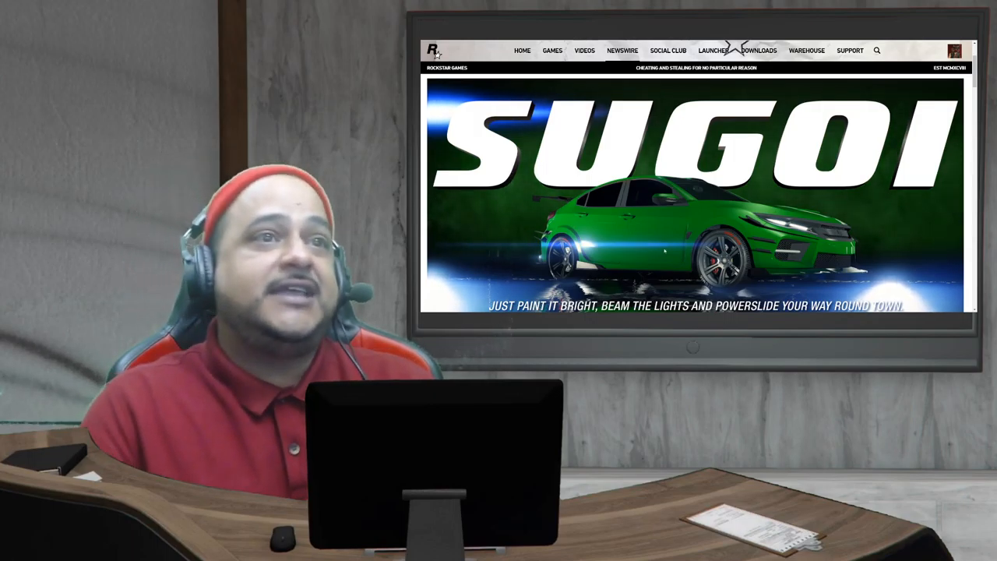
scroll(down, 3)
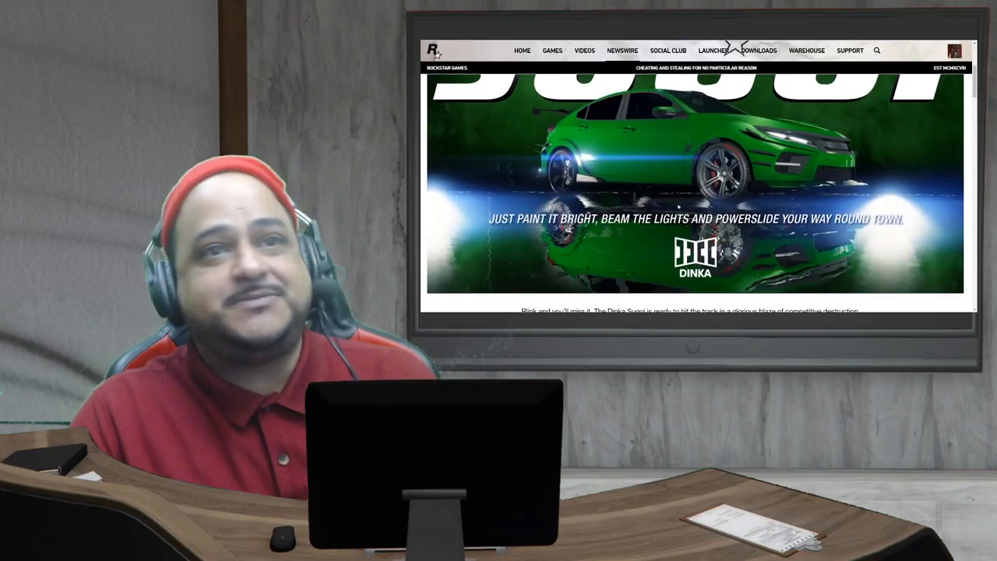
scroll(down, 3)
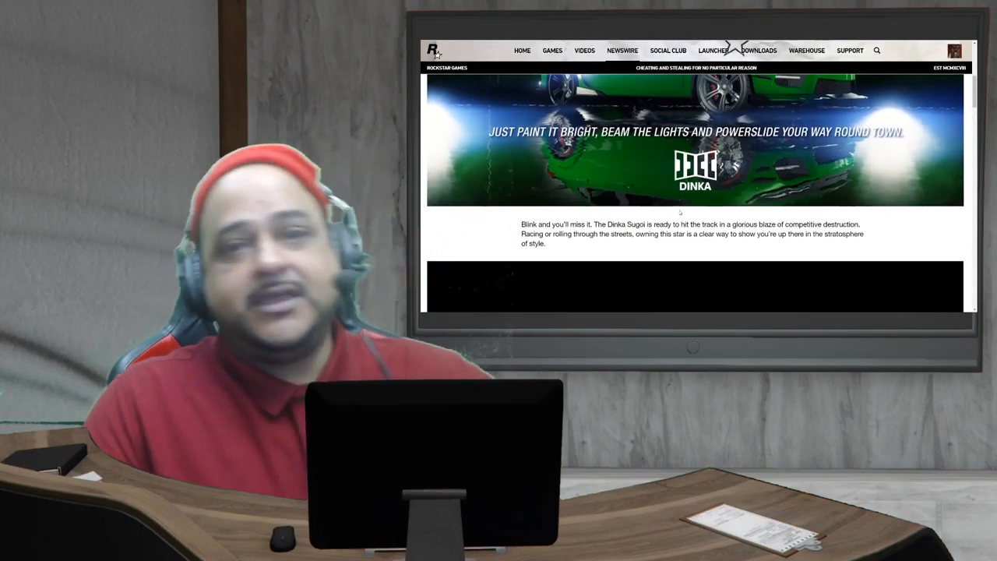
scroll(down, 3)
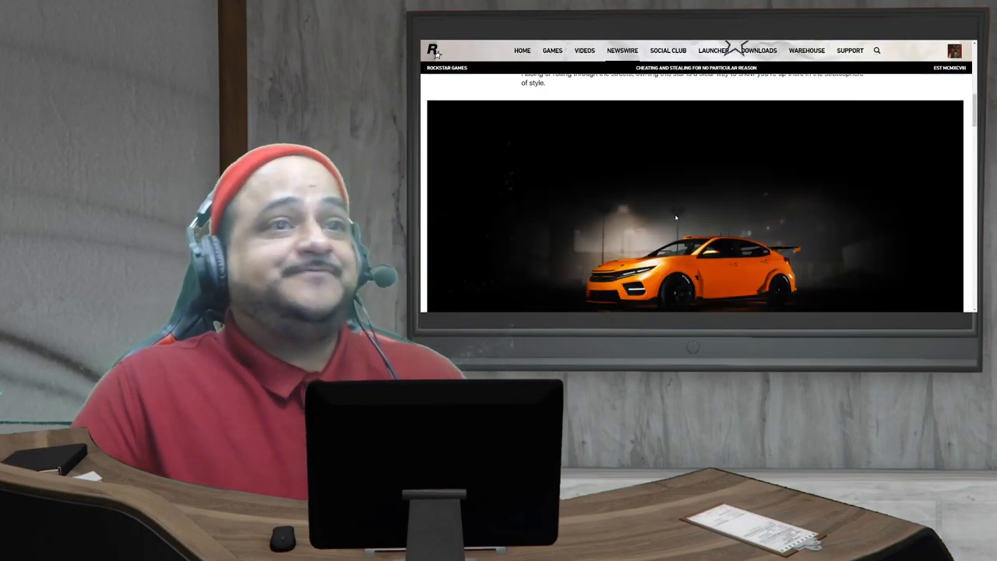
scroll(down, 3)
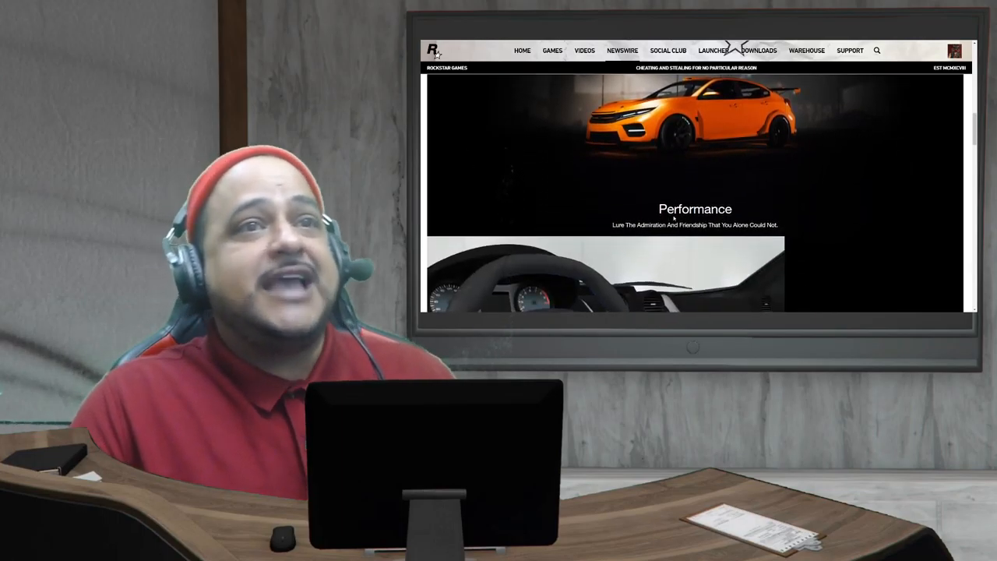
scroll(down, 3)
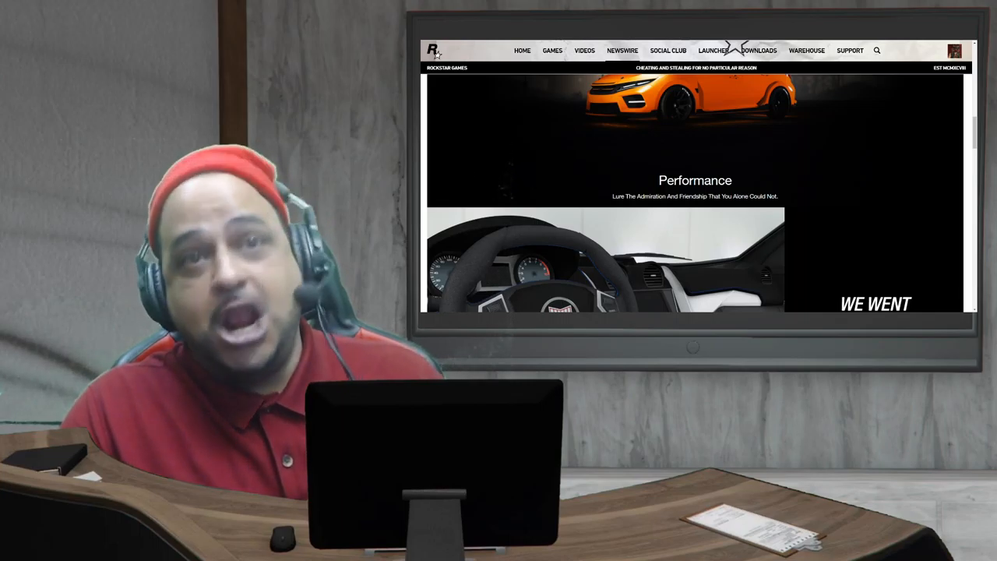
scroll(down, 3)
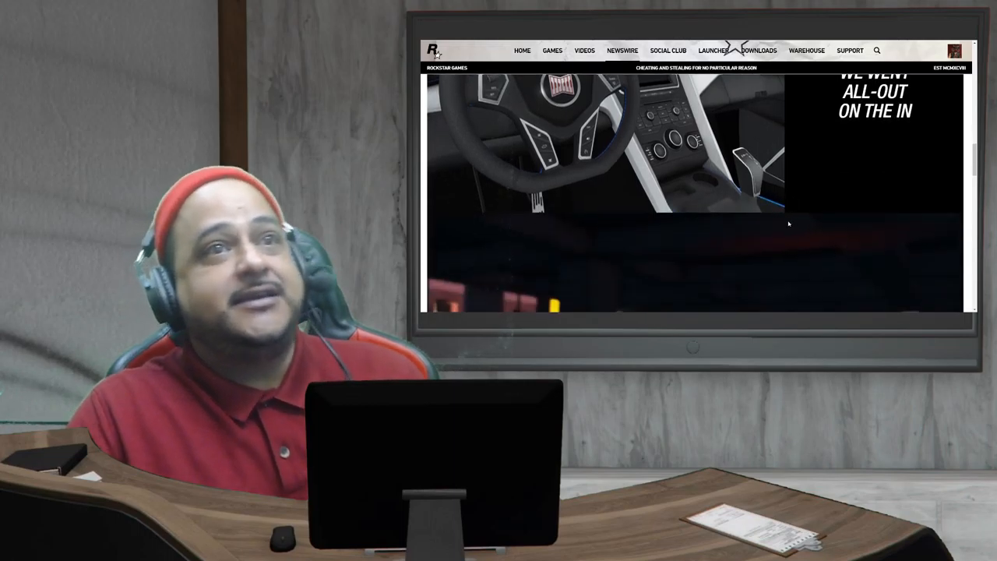
scroll(down, 3)
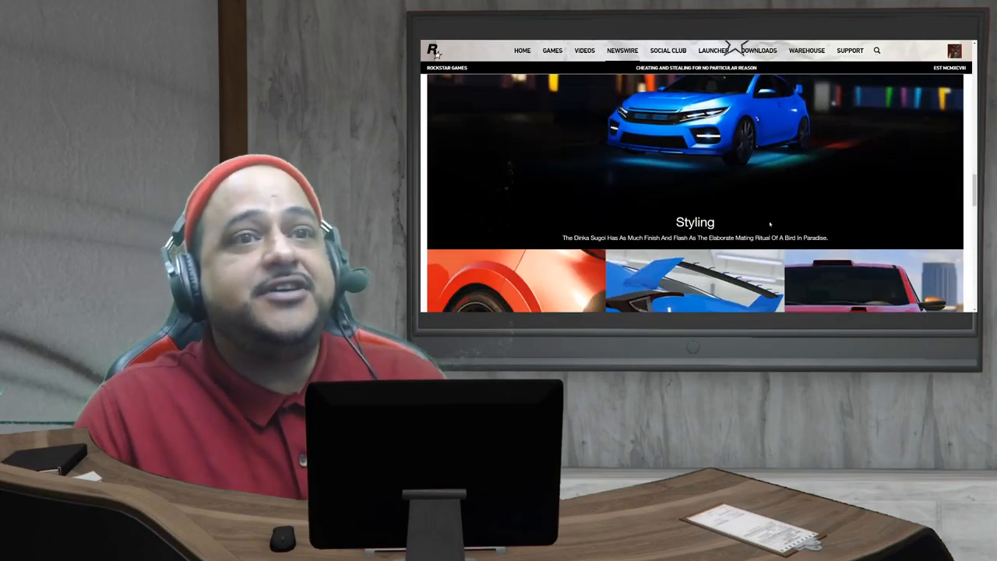
scroll(down, 3)
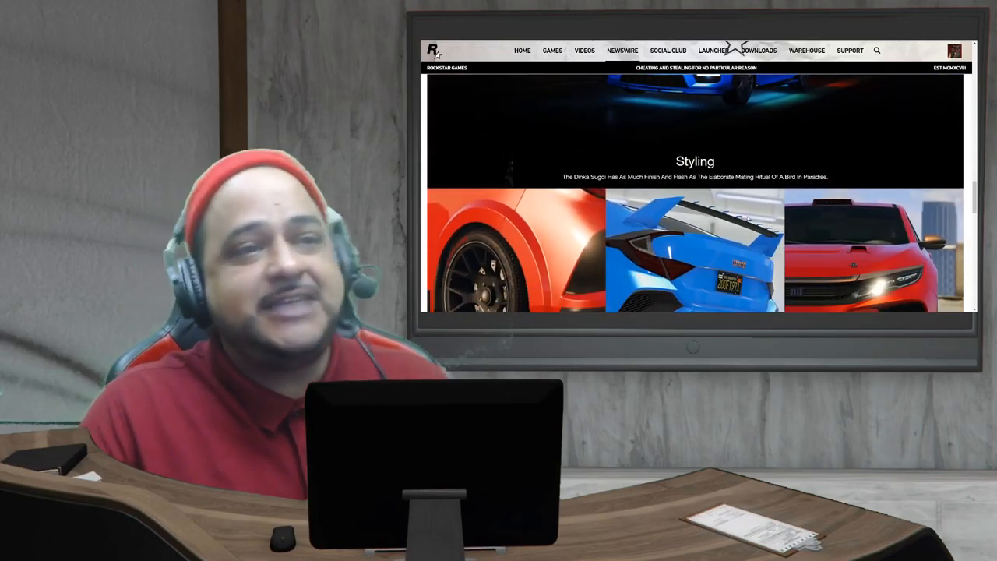
scroll(down, 3)
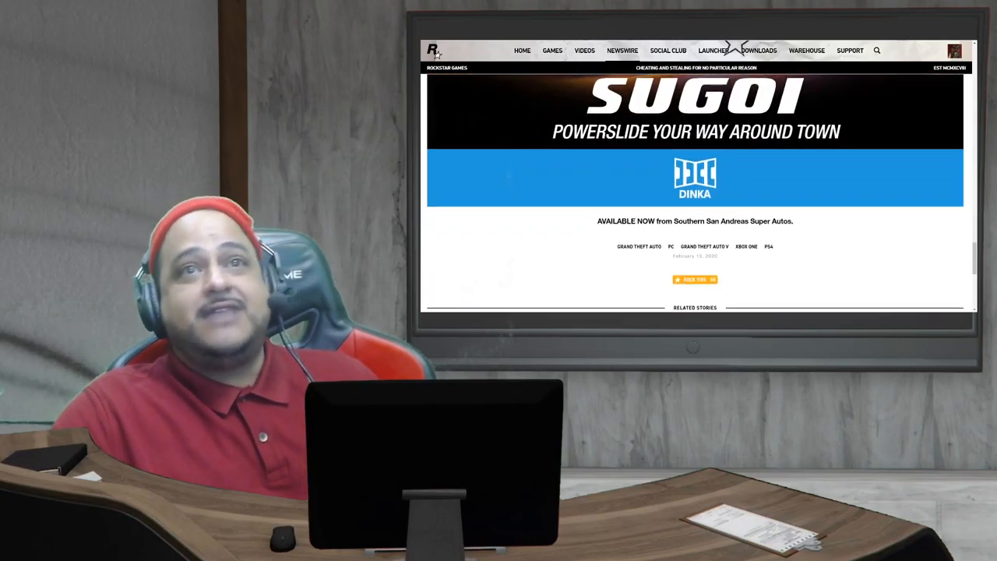
scroll(down, 3)
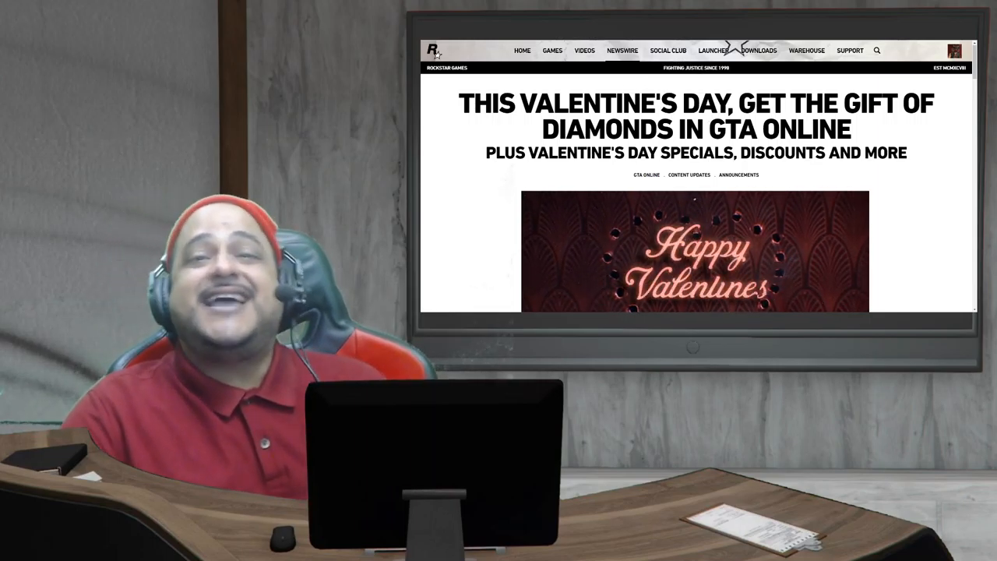
scroll(down, 3)
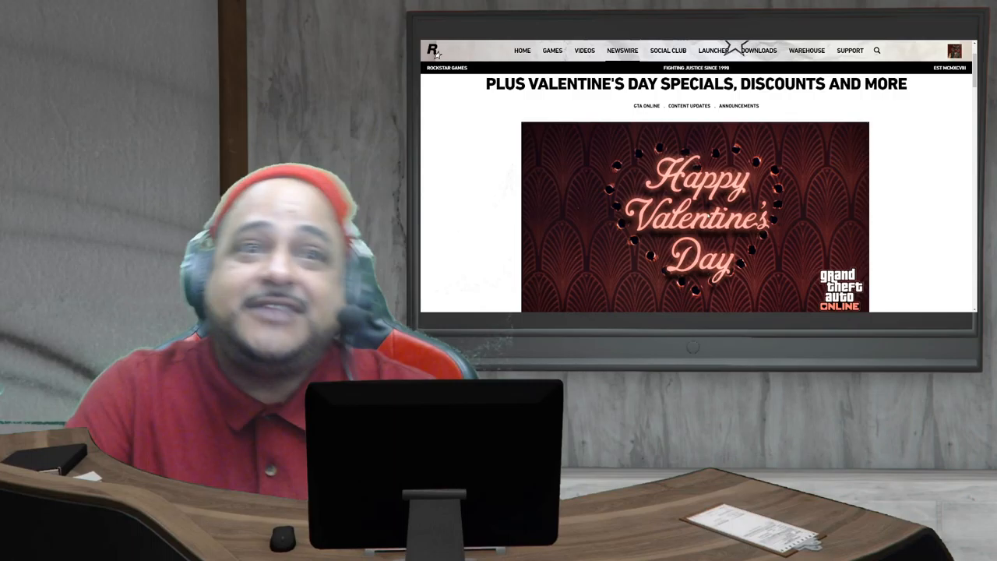
scroll(down, 3)
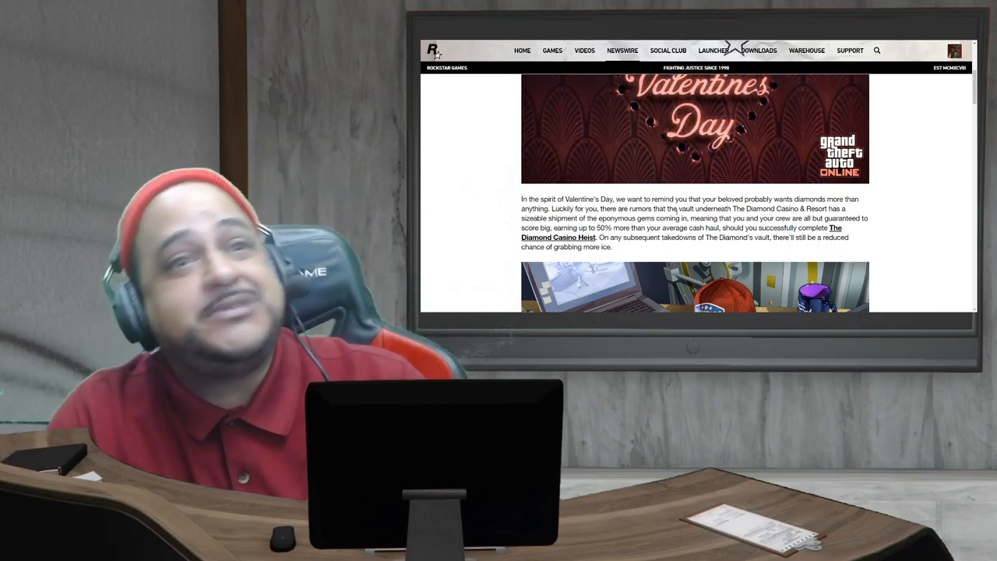
scroll(down, 3)
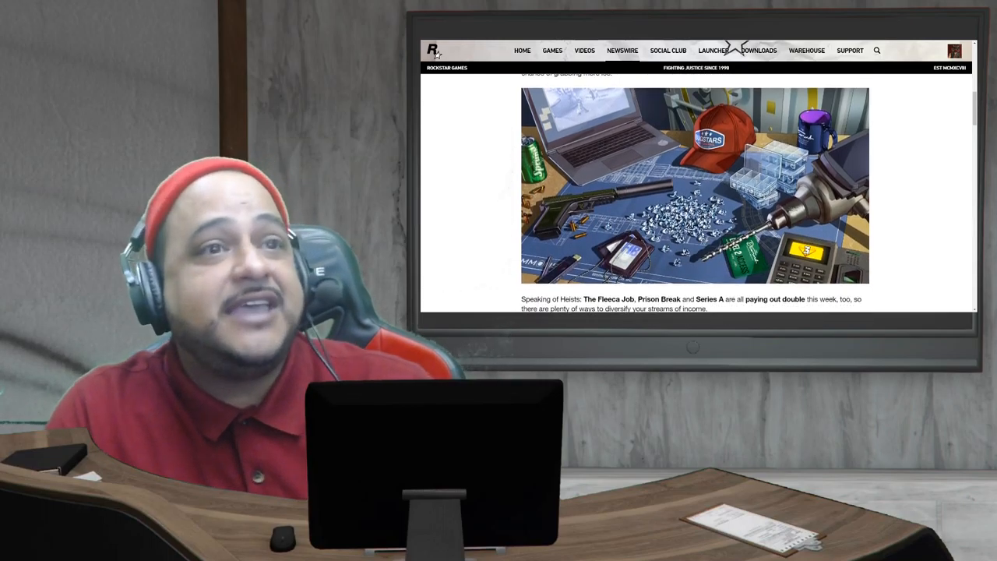
scroll(down, 3)
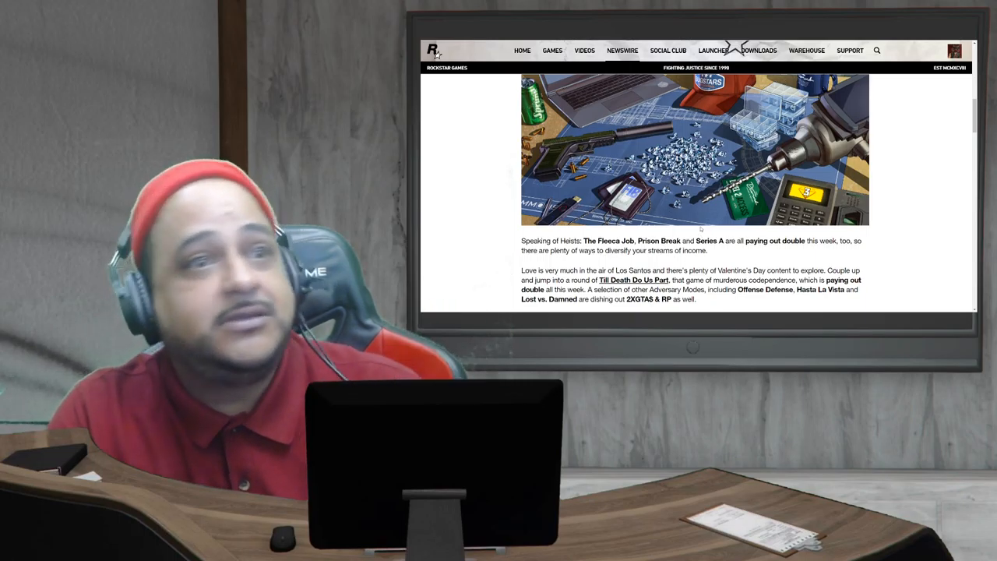
scroll(down, 3)
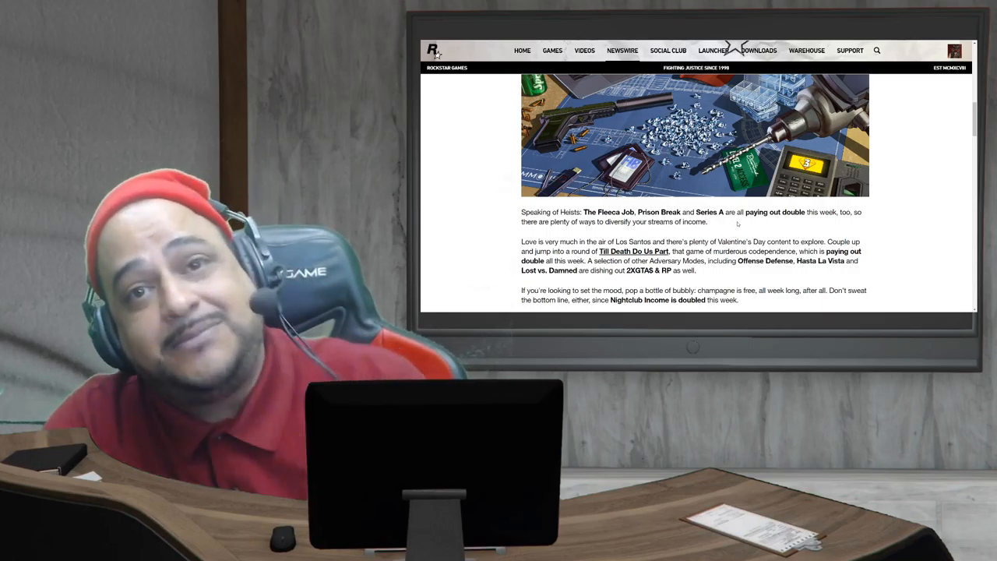
scroll(down, 3)
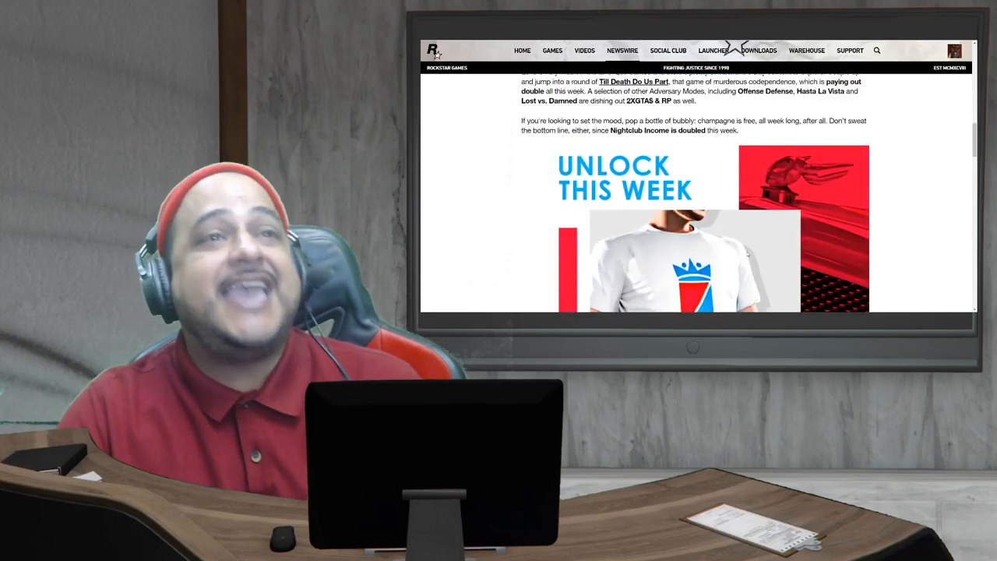
scroll(down, 3)
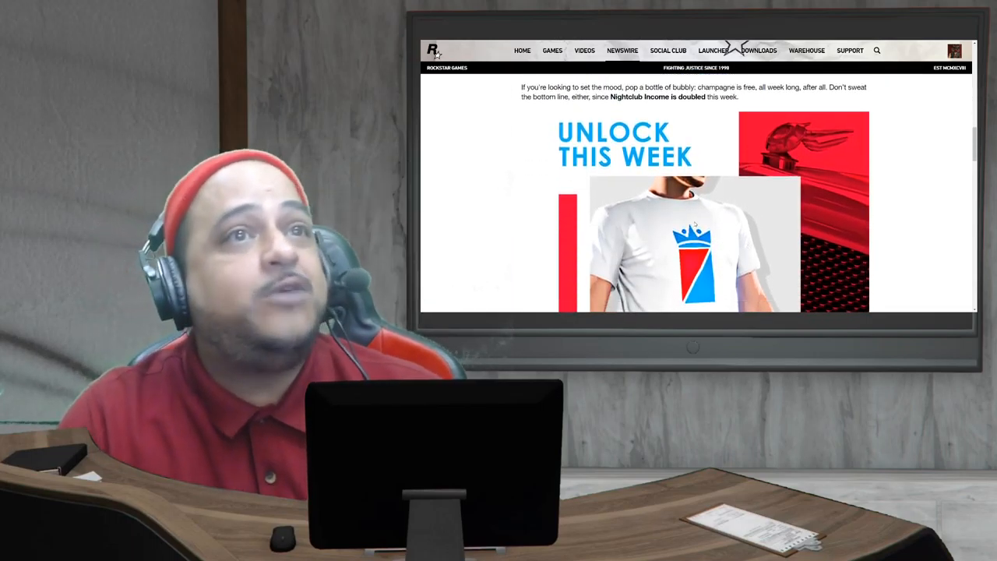
scroll(down, 3)
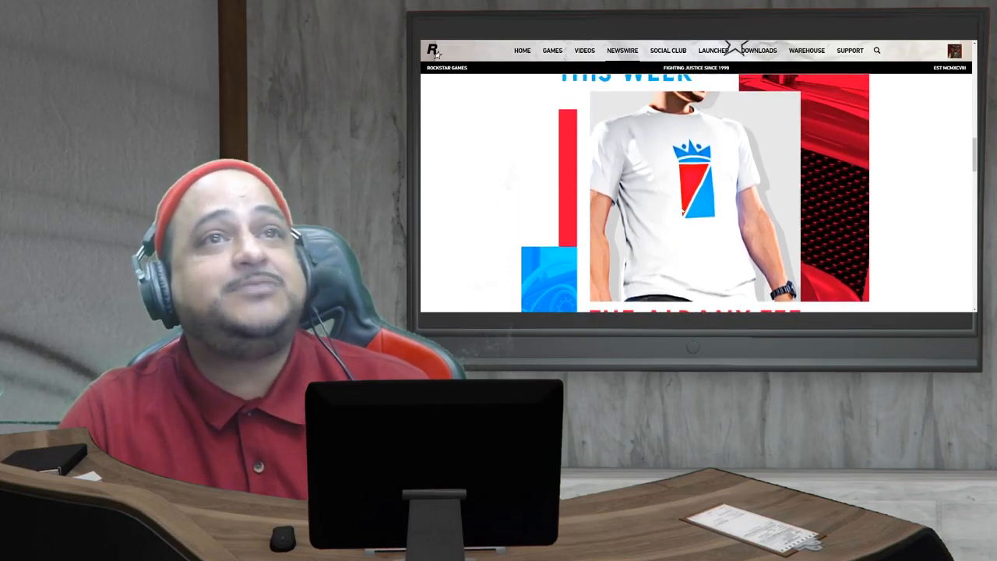
scroll(up, 3)
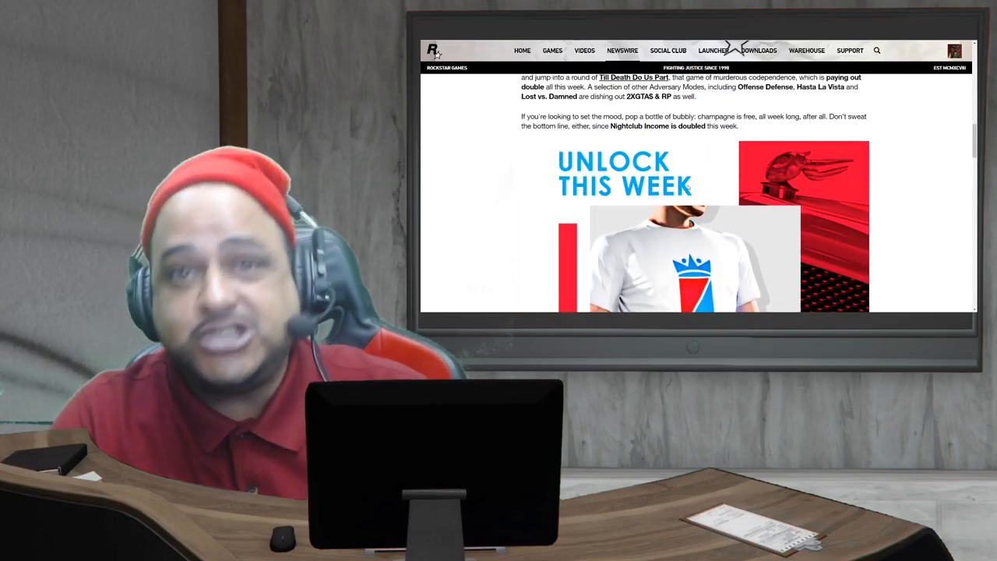
scroll(down, 3)
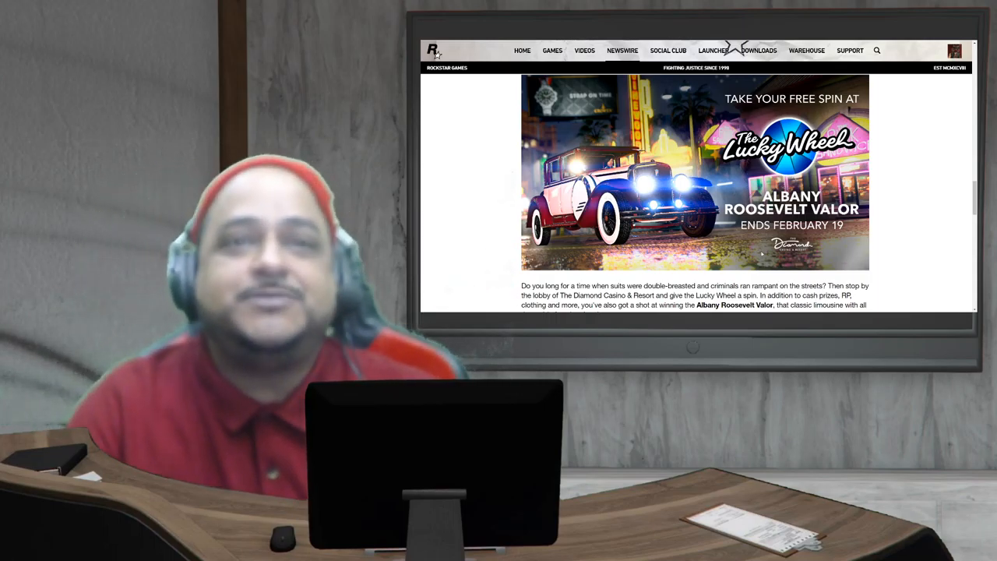
scroll(down, 3)
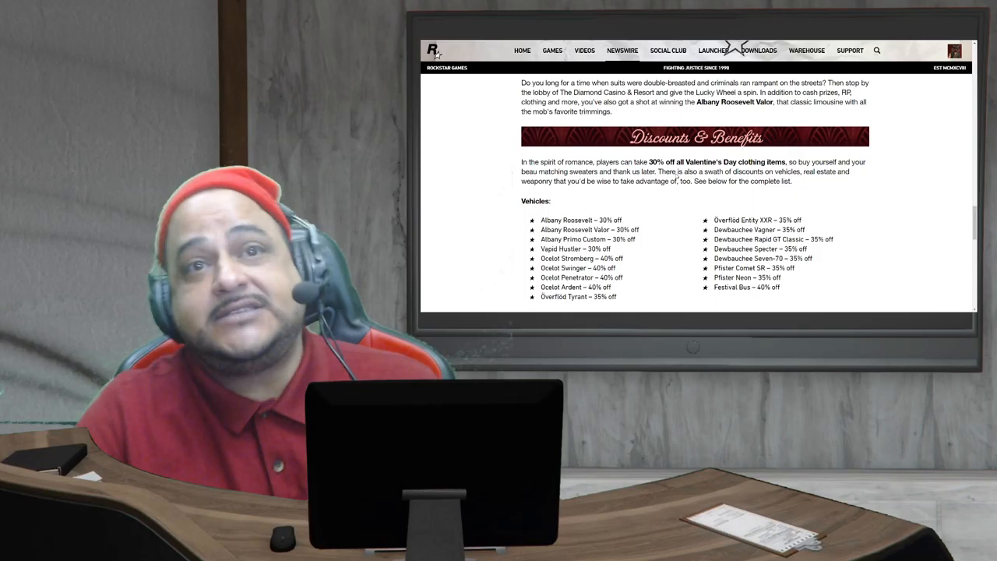
scroll(down, 3)
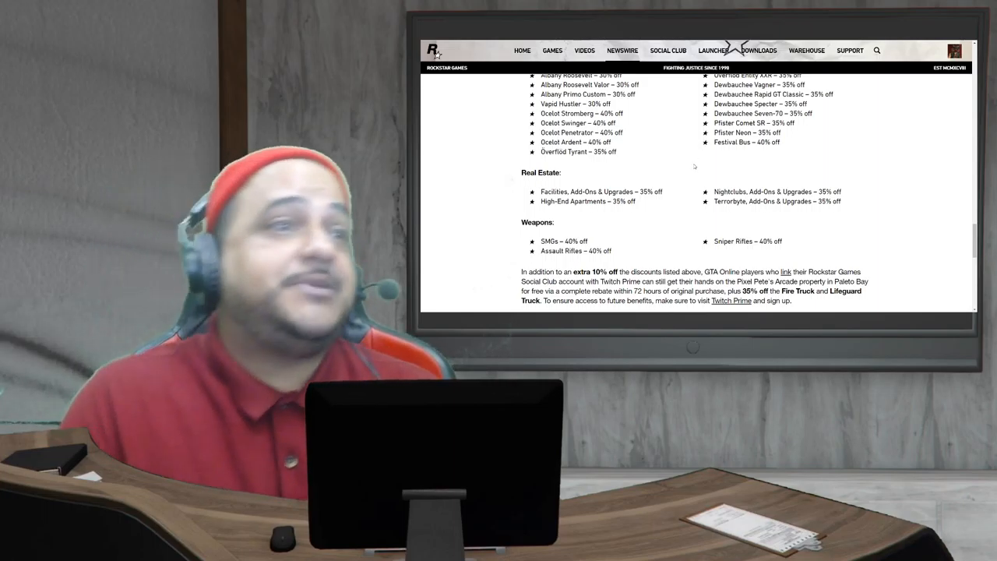
scroll(down, 3)
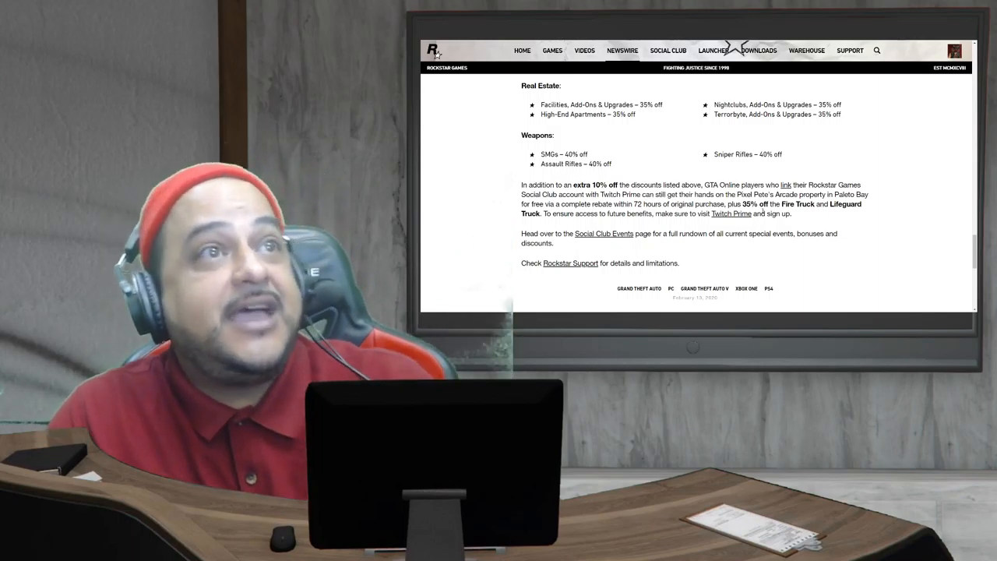
scroll(up, 3)
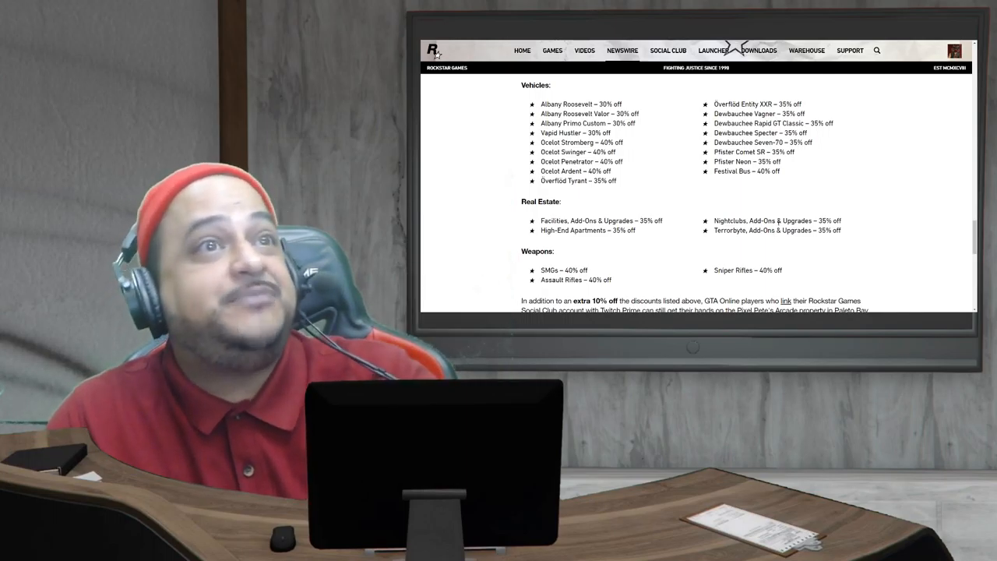
scroll(down, 3)
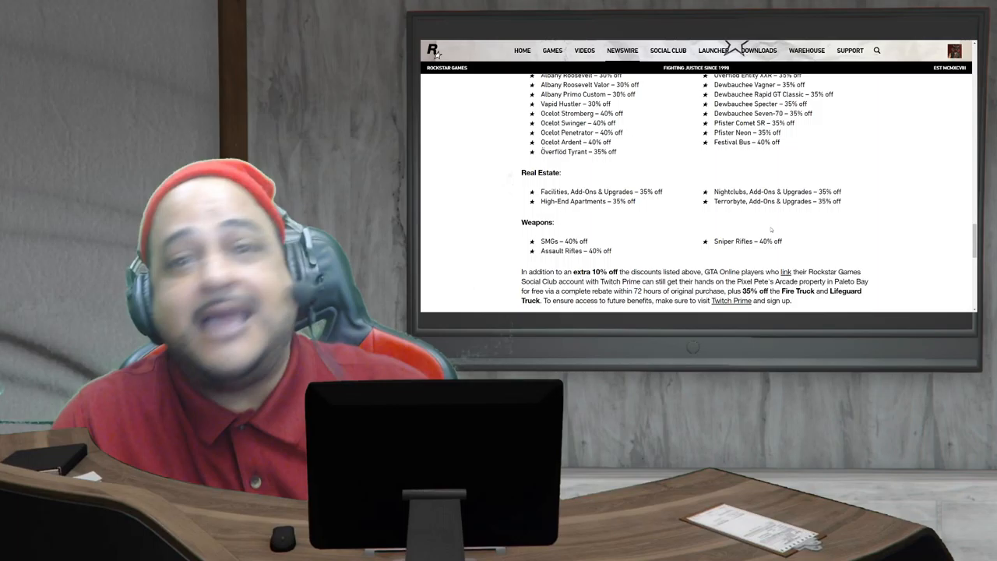
scroll(down, 3)
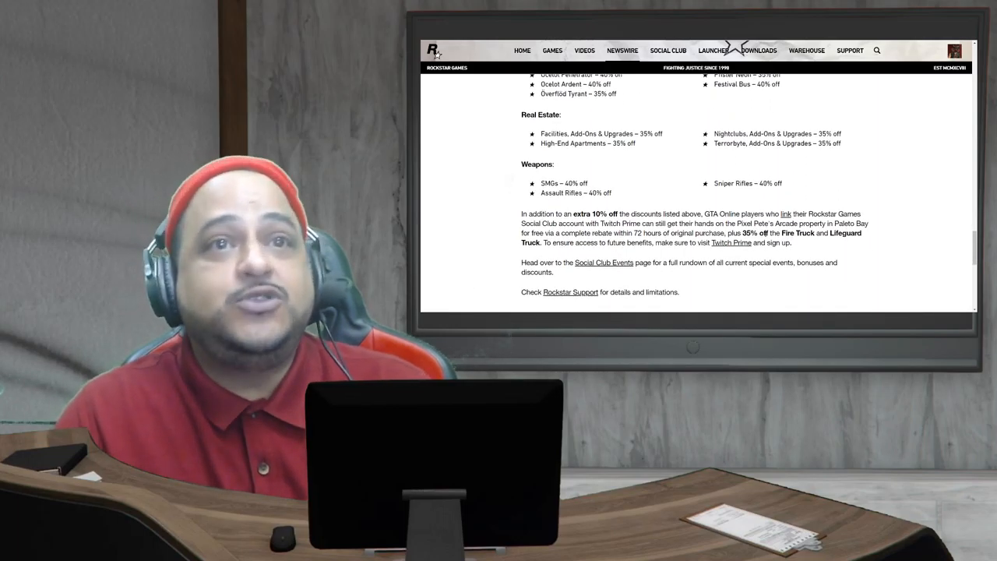